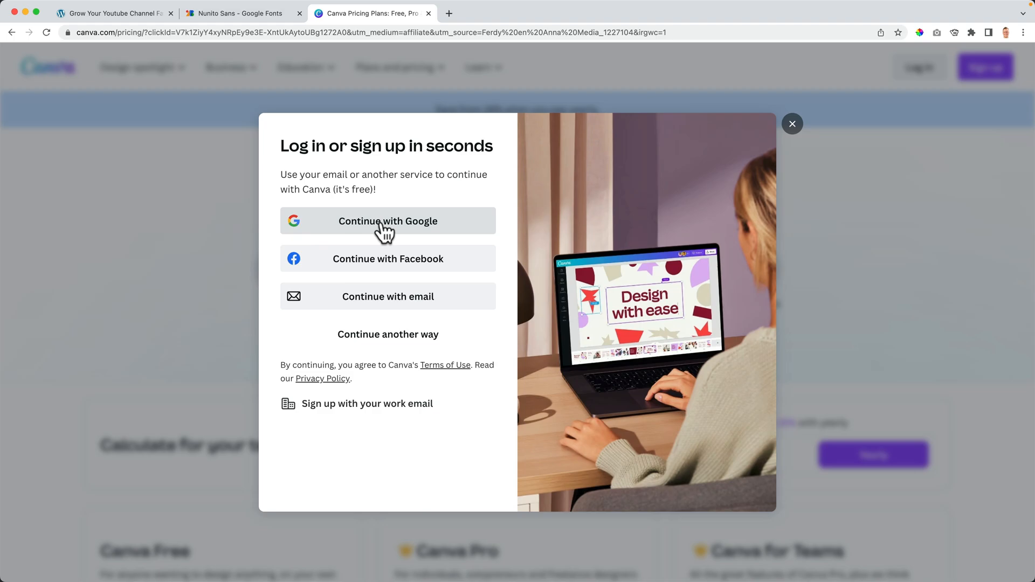
Step: Sign in with Google and create a custom-size design 1920 px wide by 1080 px tall
{"action": "left_click", "coordinate": [388, 220]}
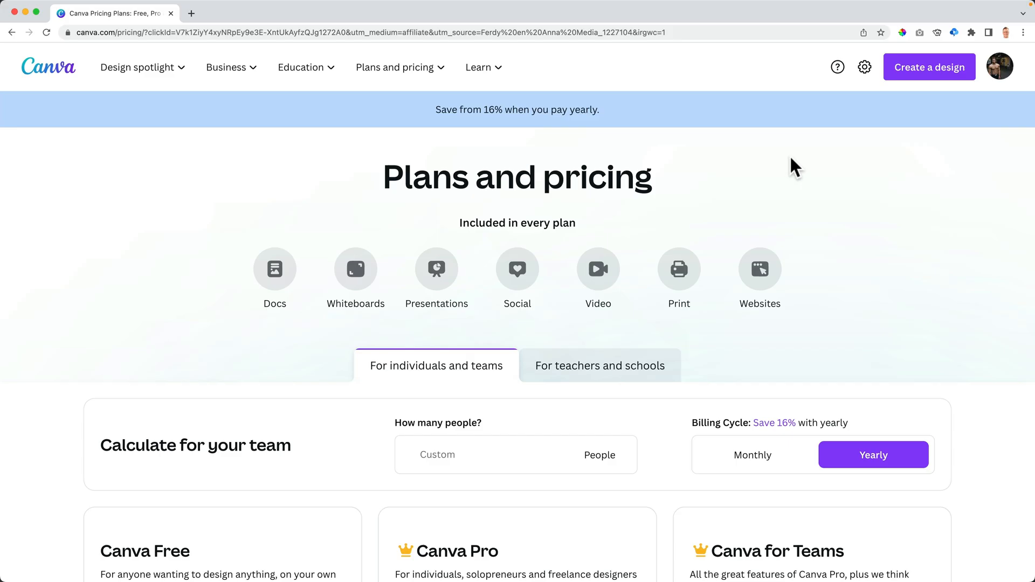
{"action": "left_click", "coordinate": [928, 66]}
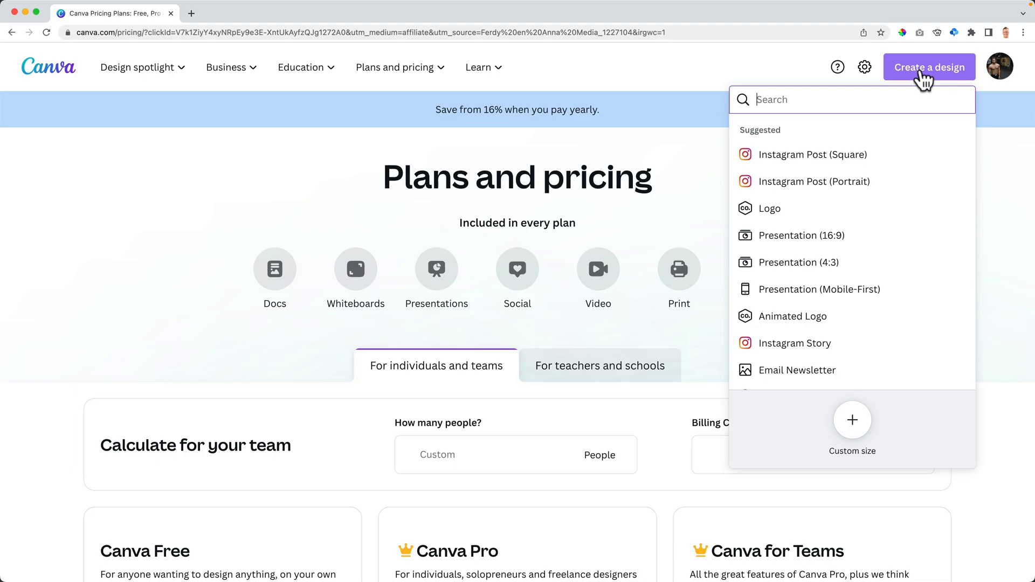
{"action": "type", "text": "1920"}
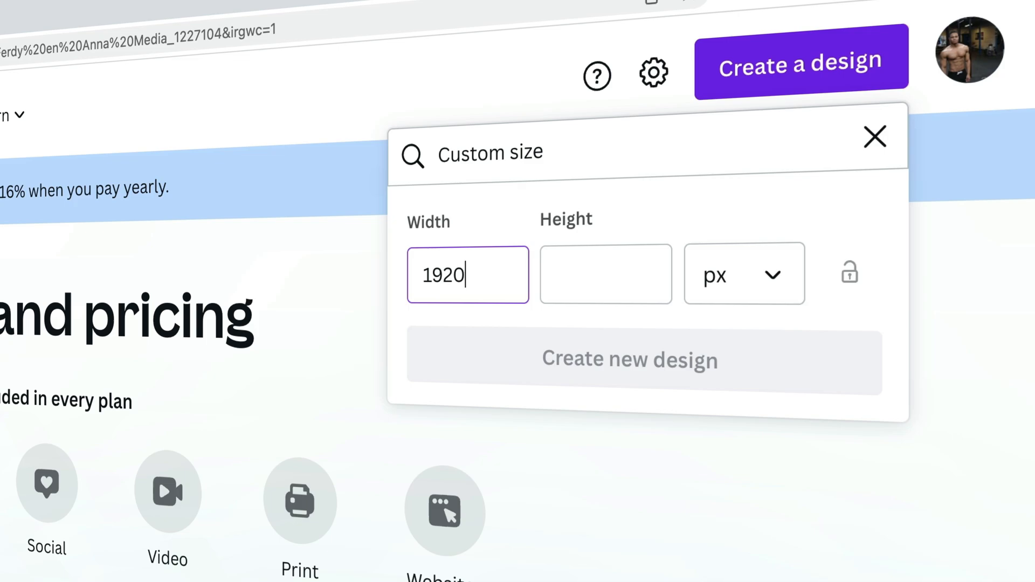
{"action": "type", "text": "1080"}
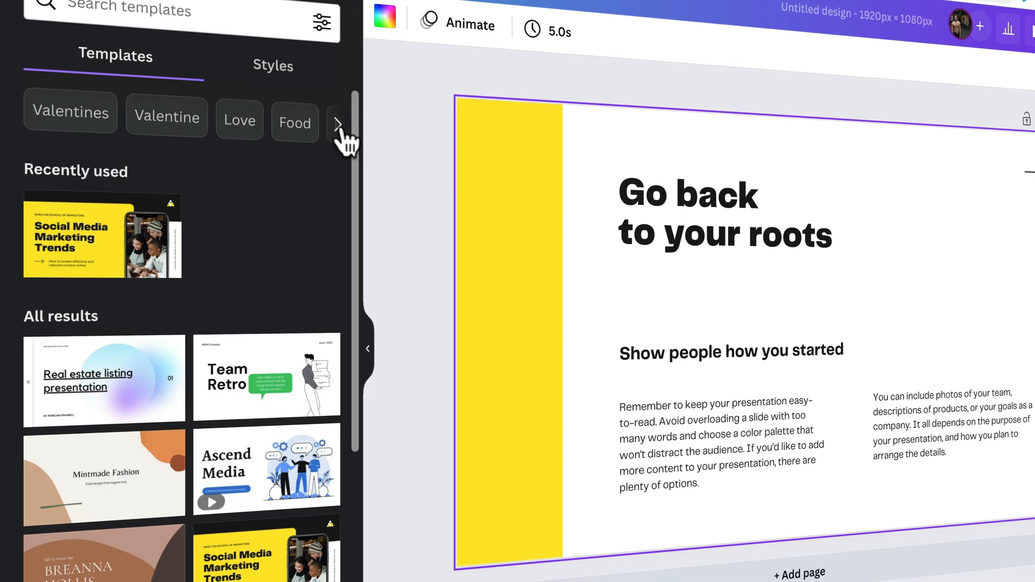
Step: Search templates for 'Black' then 'Business' and settle on the Business Pro Tips thumbnail
{"action": "type", "text": "Black"}
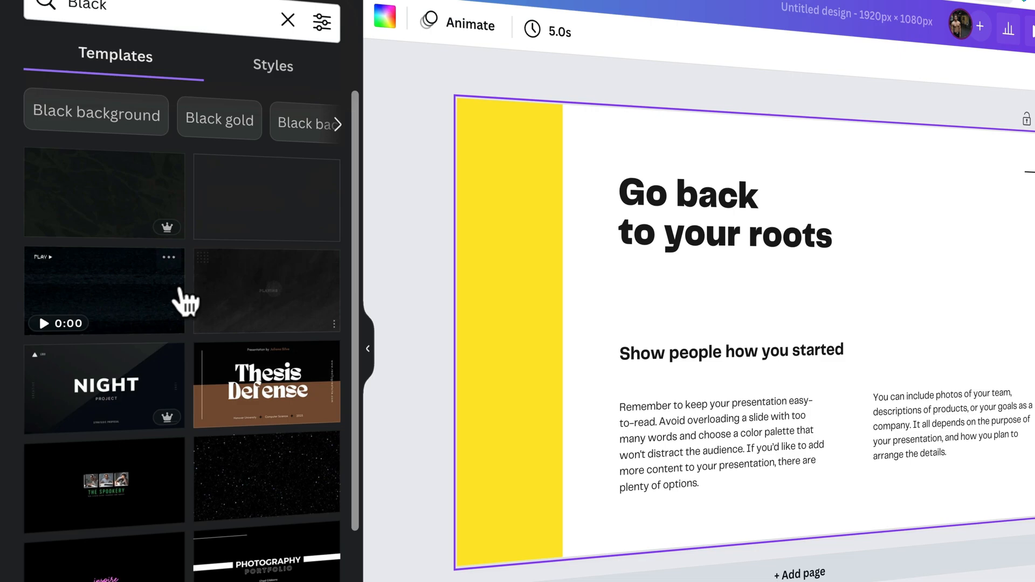
{"action": "left_click", "coordinate": [104, 290]}
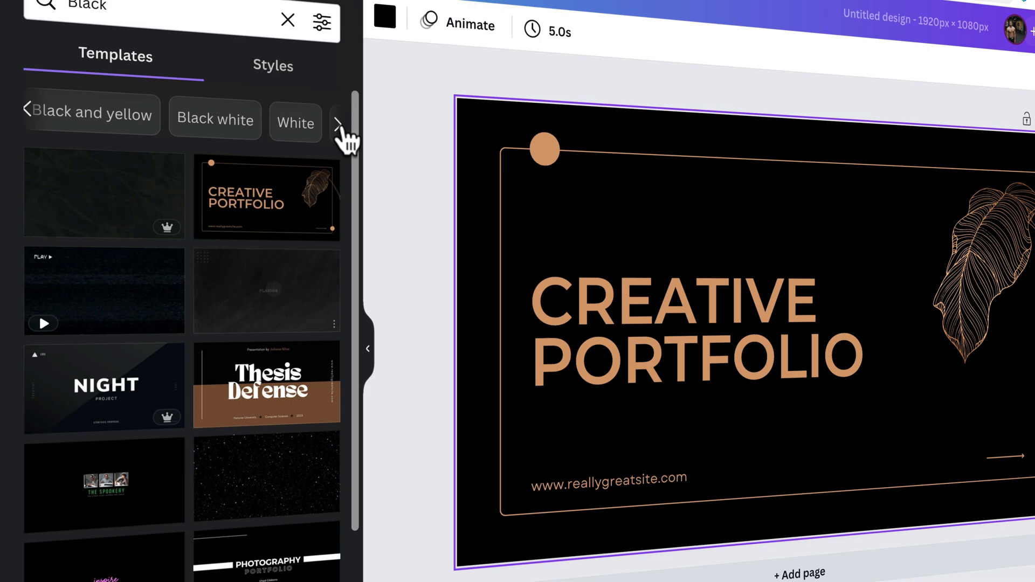
{"action": "left_click", "coordinate": [287, 19]}
{"action": "type", "text": "Business"}
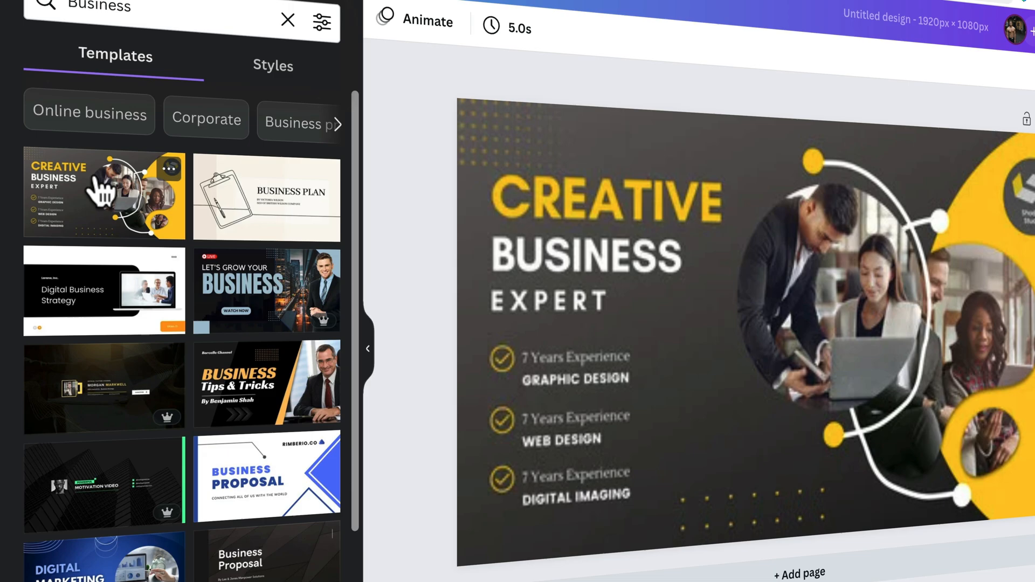
{"action": "left_click", "coordinate": [265, 291]}
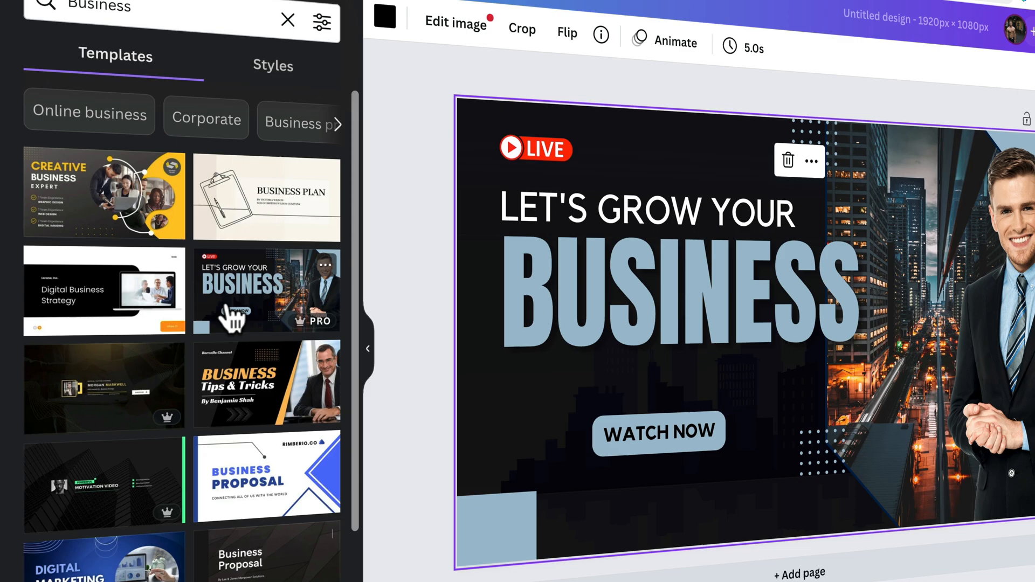
{"action": "scroll", "scroll_direction": "down", "scroll_amount": 3}
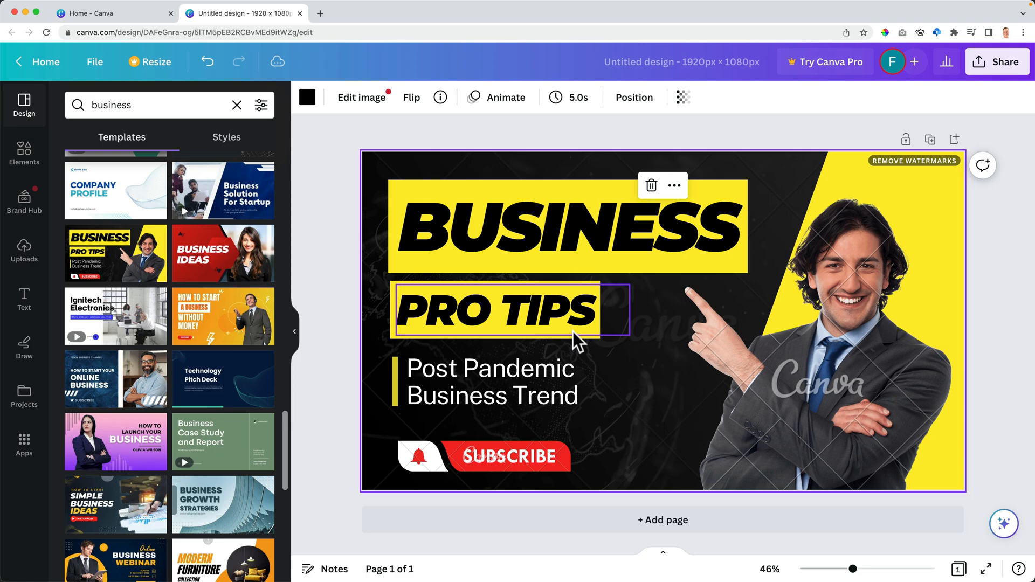
Step: Activate a Canva Pro free trial on monthly billing via PayPal, choosing Maybe Later for team invites
{"action": "left_click", "coordinate": [575, 227]}
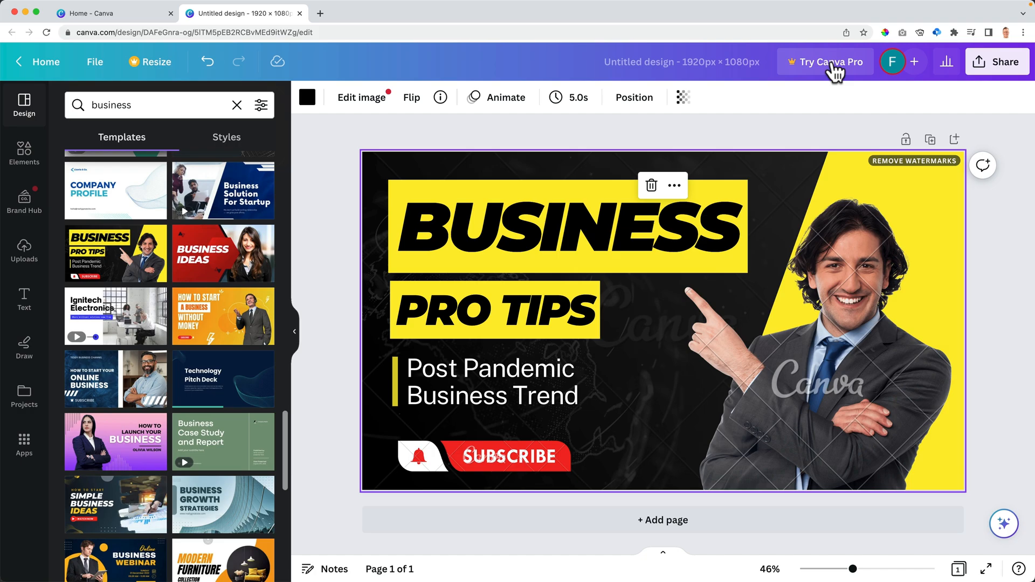
{"action": "left_click", "coordinate": [827, 61]}
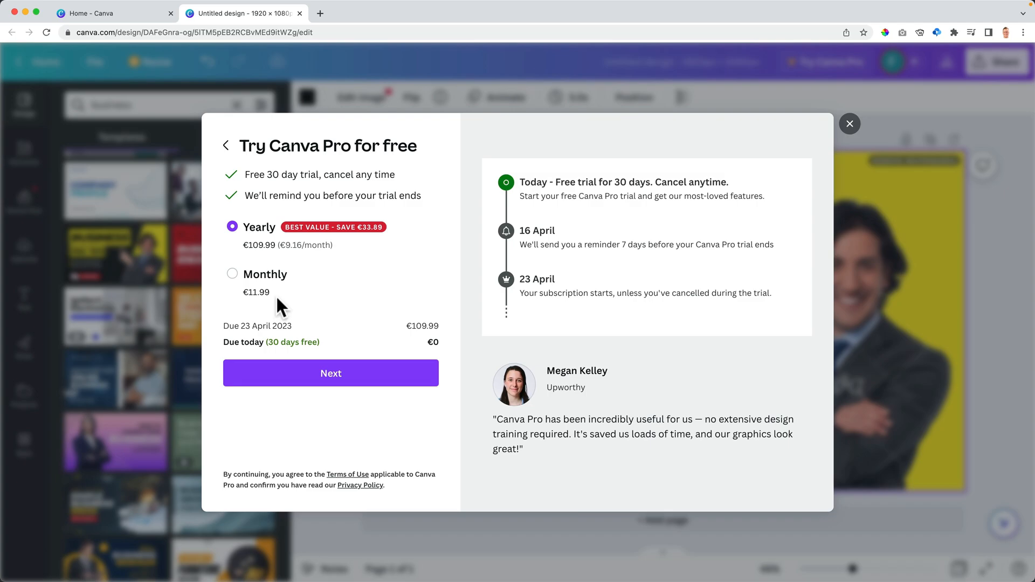
{"action": "left_click", "coordinate": [233, 274]}
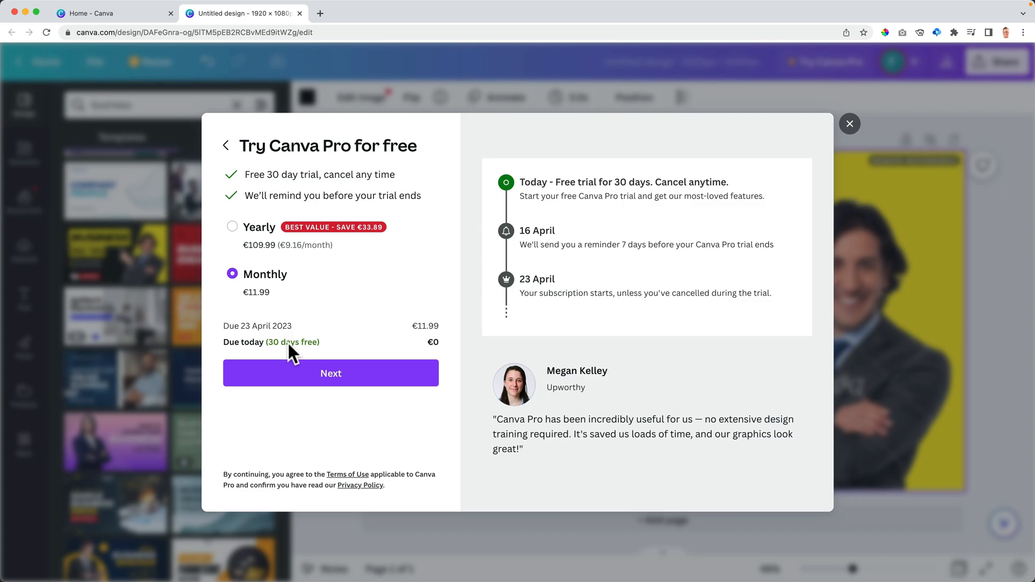
{"action": "left_click", "coordinate": [330, 373]}
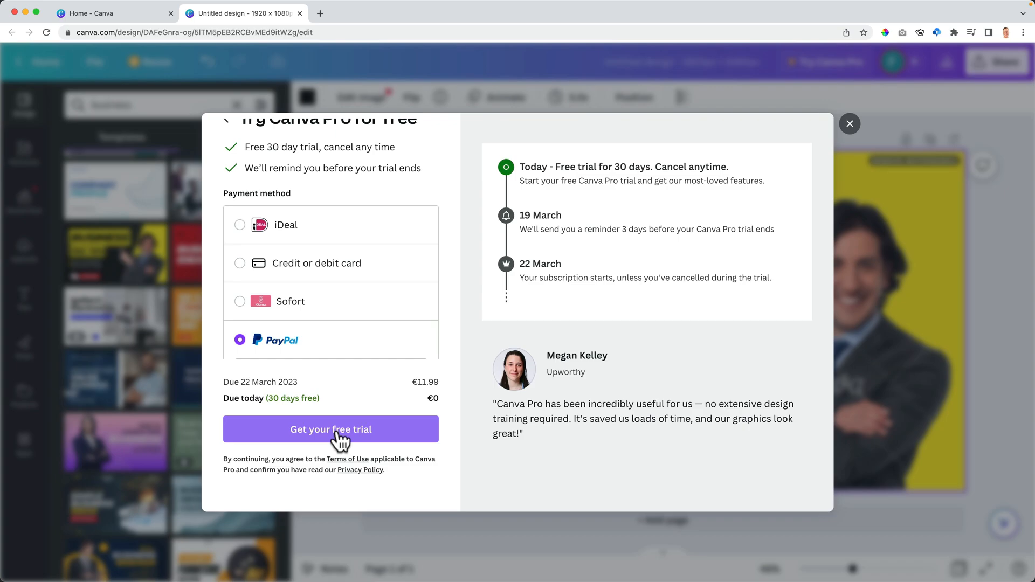
{"action": "left_click", "coordinate": [331, 429]}
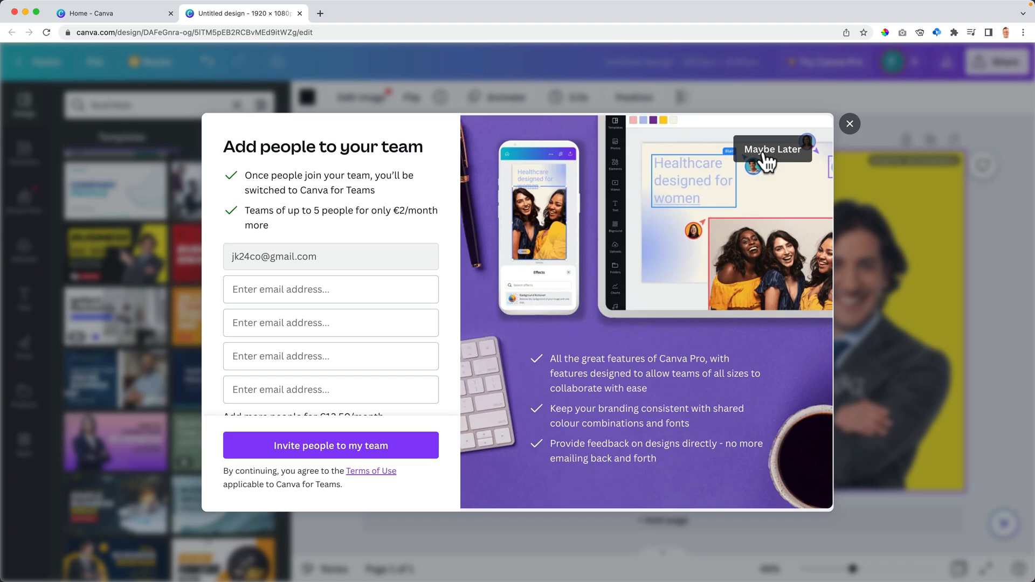
{"action": "left_click", "coordinate": [772, 149]}
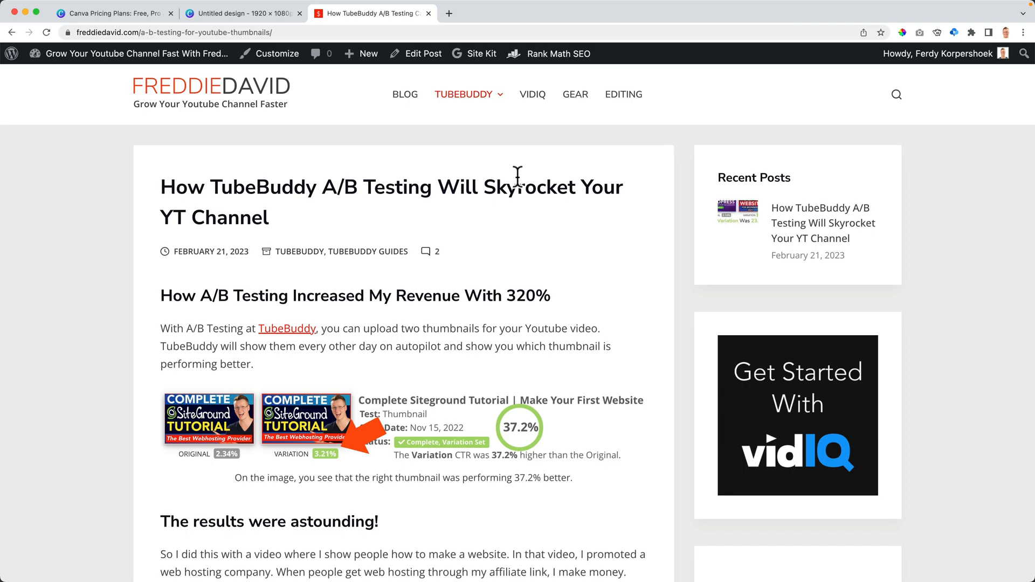
Step: Retype the headline as 320% INCREASE and enlarge the INCREASE line to fill the yellow box
{"action": "left_click", "coordinate": [242, 13]}
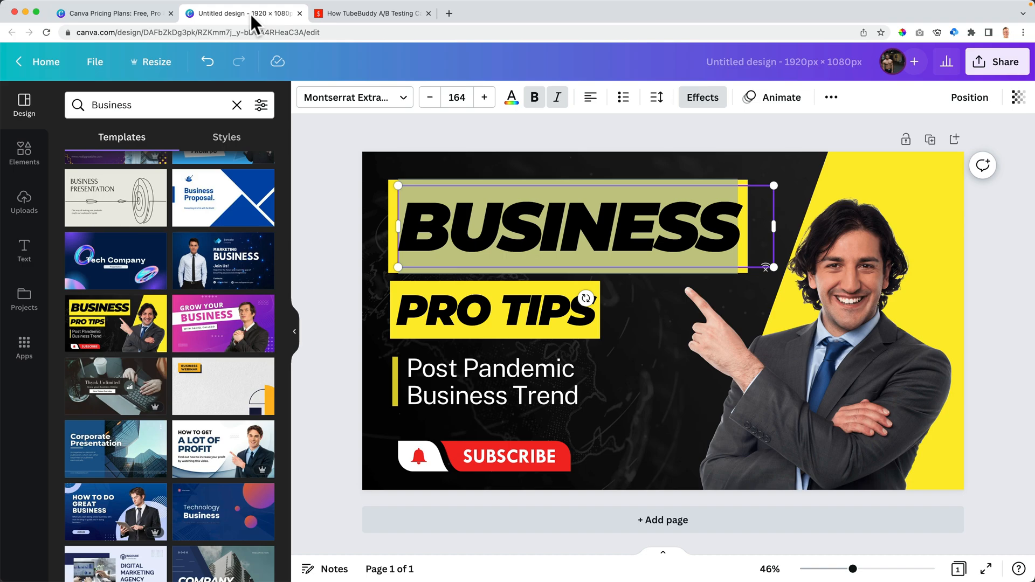
{"action": "type", "text": "320%"}
{"action": "left_click", "coordinate": [495, 309]}
{"action": "type", "text": "INCREASE"}
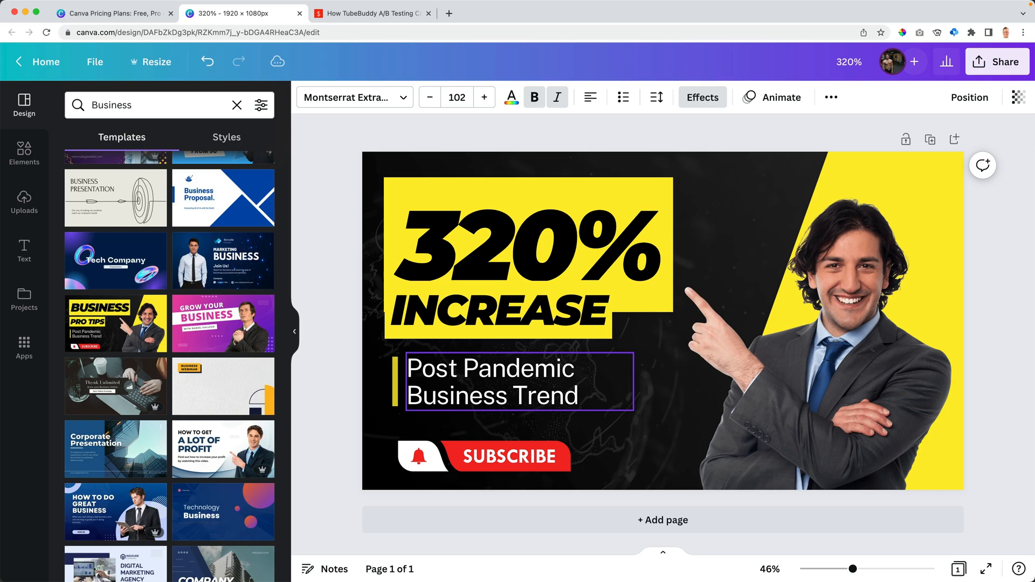
{"action": "left_click", "coordinate": [484, 97]}
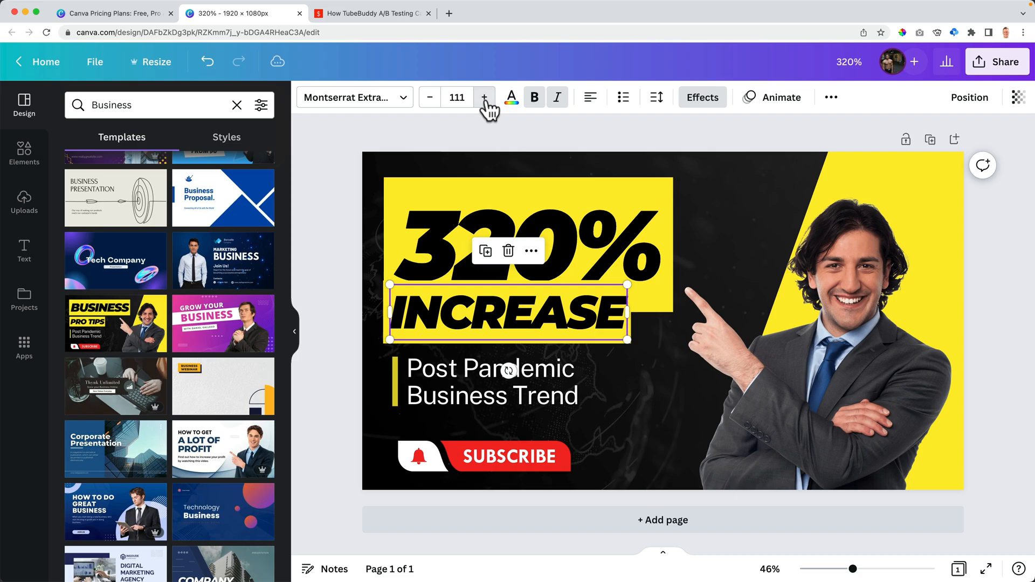
{"action": "left_click", "coordinate": [484, 97]}
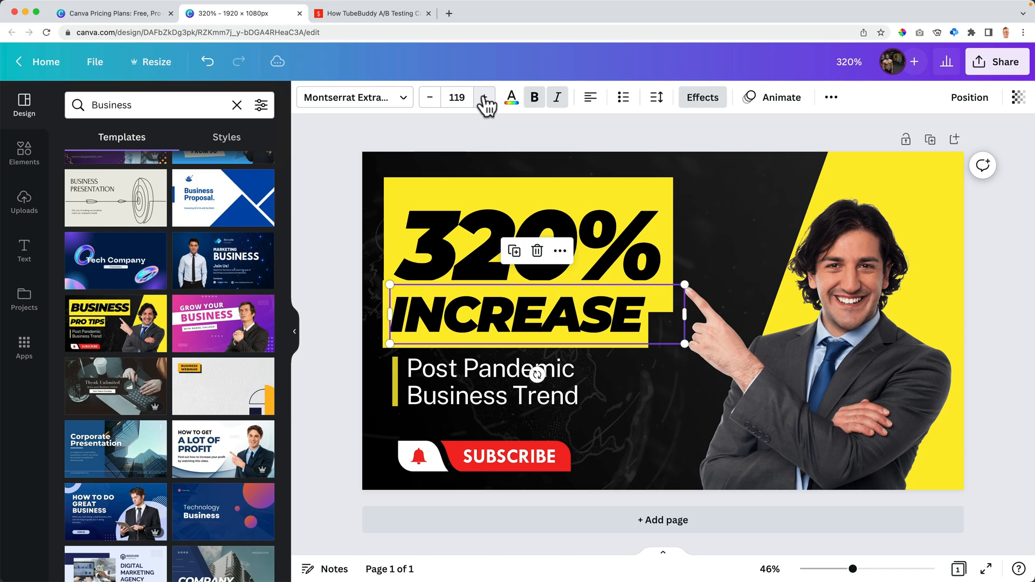
{"action": "left_click", "coordinate": [484, 97]}
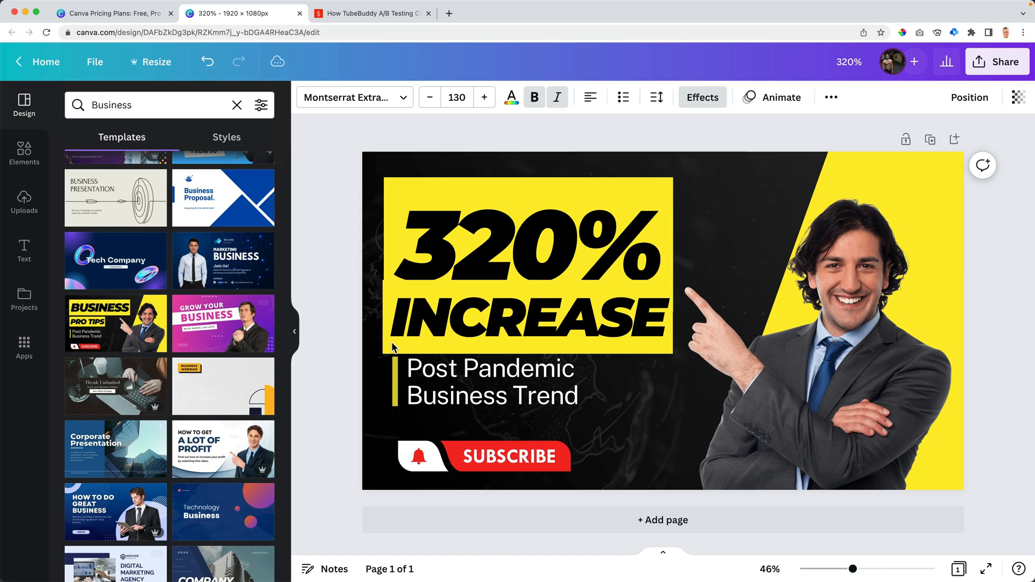
{"action": "left_click", "coordinate": [528, 317]}
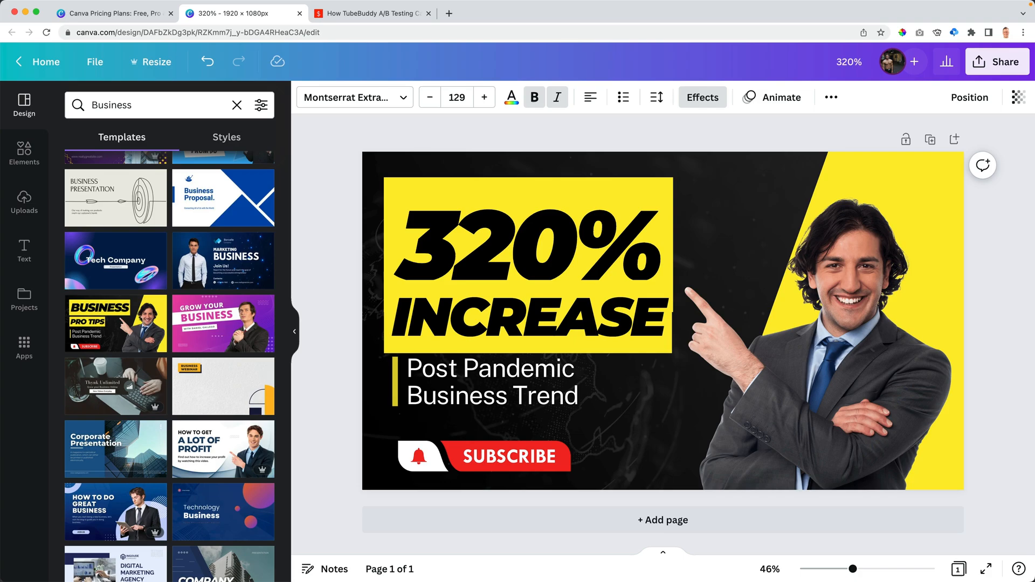
{"action": "left_click", "coordinate": [457, 97]}
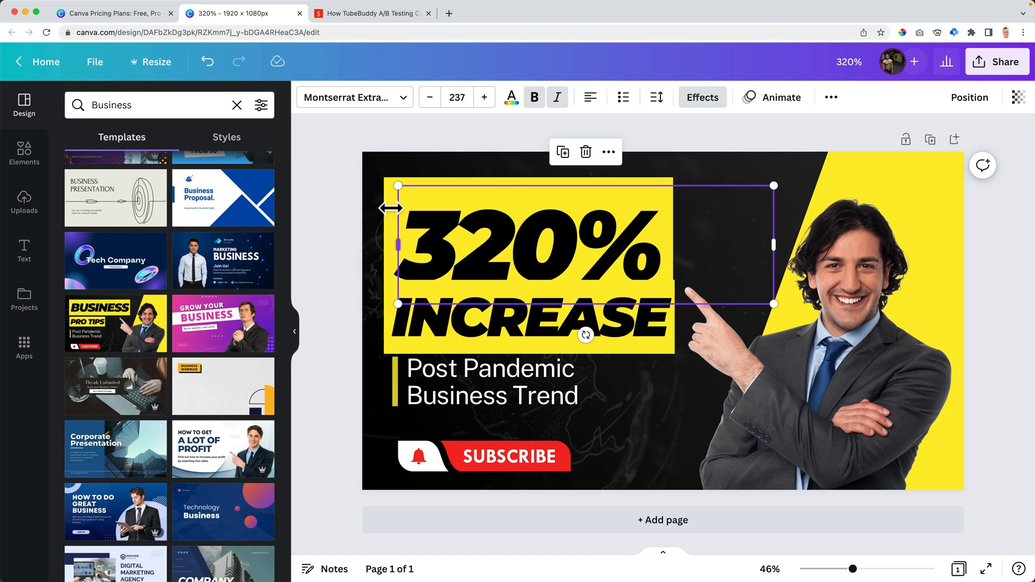
Step: In Effects, drag the headline's Background transparency to 0 and add a yellow square shape
{"action": "left_click", "coordinate": [702, 97]}
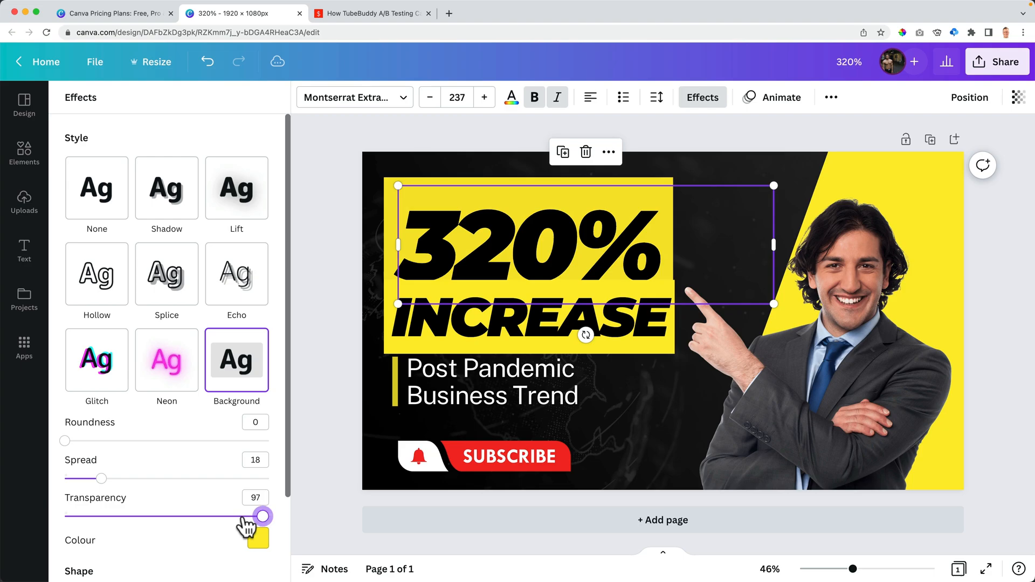
{"action": "left_click_drag", "start_coordinate": [262, 516], "coordinate": [65, 515]}
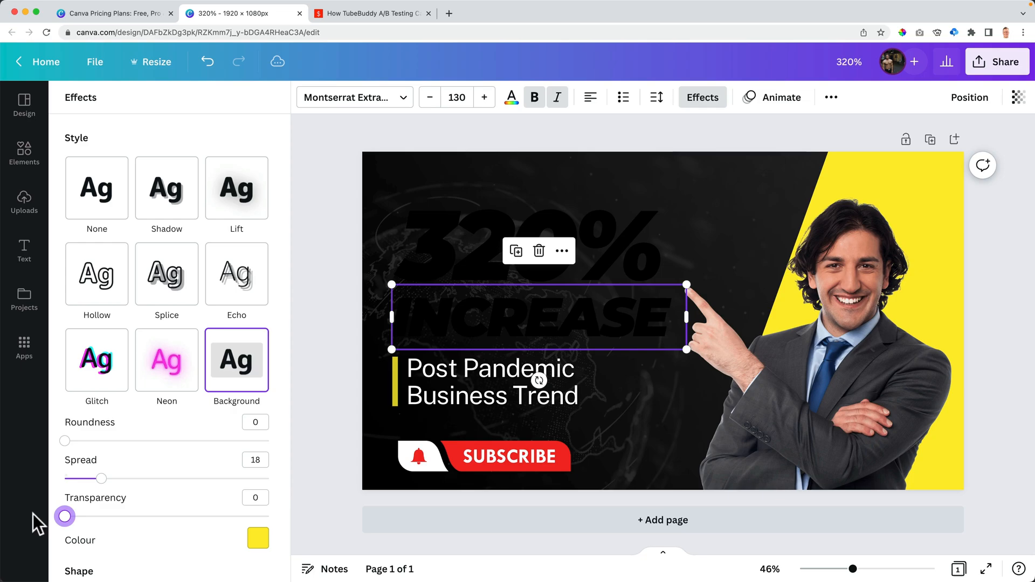
{"action": "left_click", "coordinate": [24, 153]}
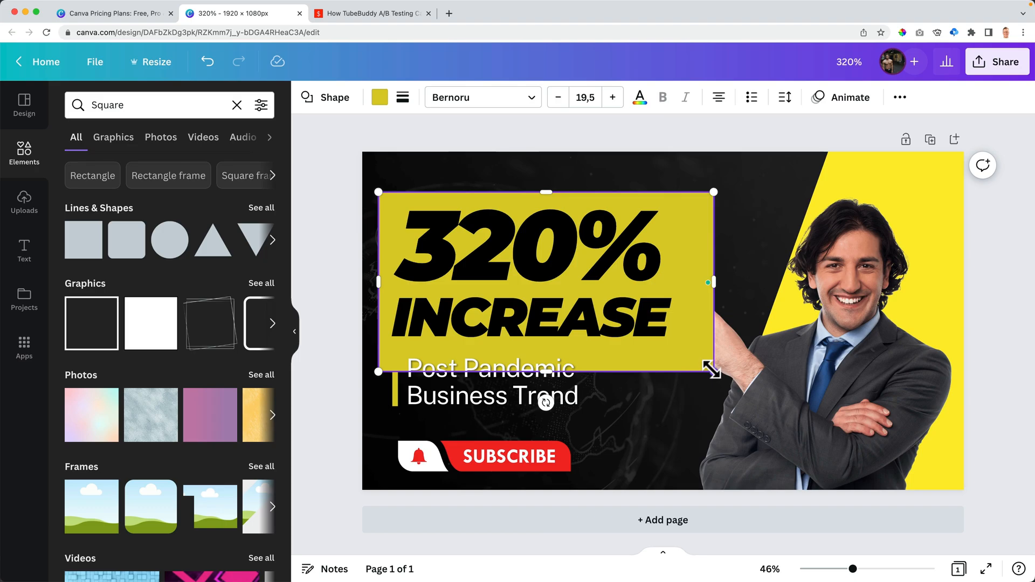
Step: Fit the yellow box to the headline, pick a brighter yellow, and select the subscribe banner for removal
{"action": "left_click_drag", "start_coordinate": [713, 370], "coordinate": [680, 352]}
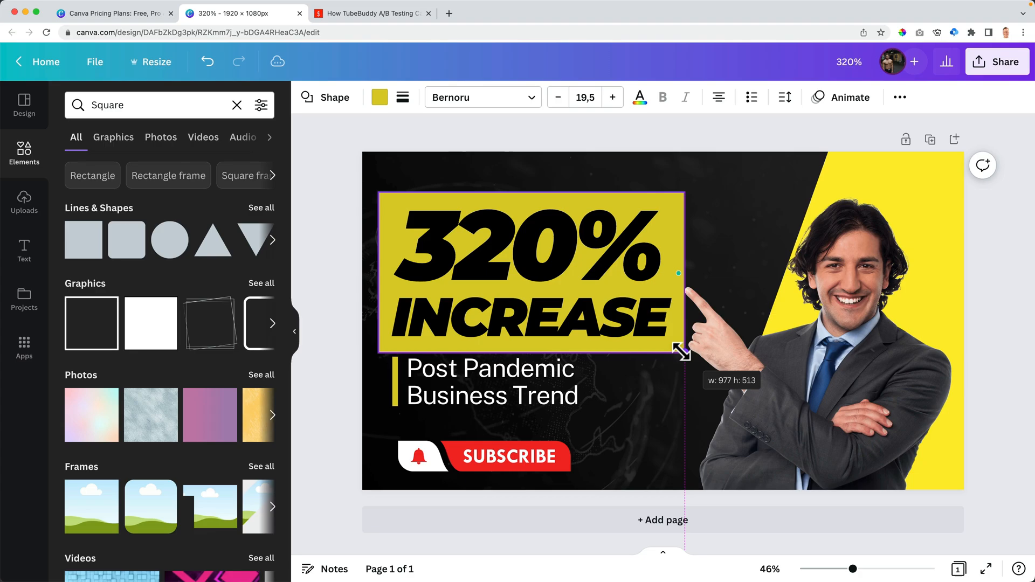
{"action": "left_click", "coordinate": [378, 97]}
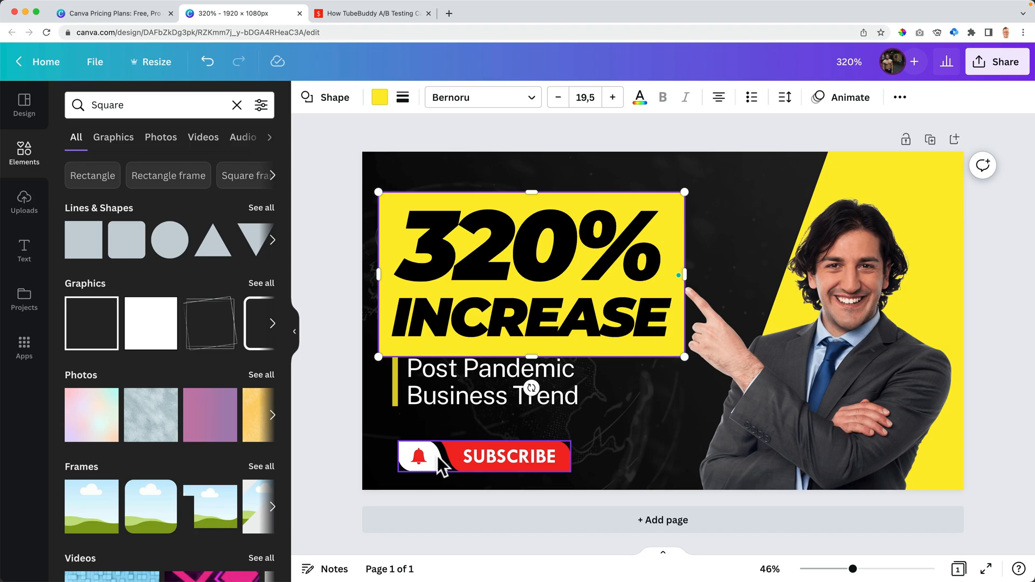
{"action": "left_click", "coordinate": [378, 97]}
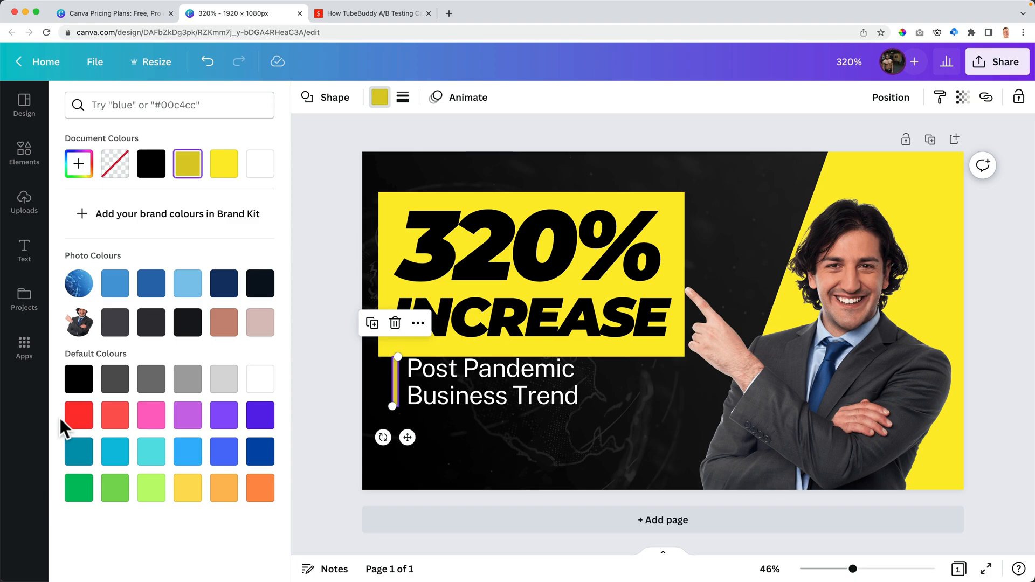
Step: Recolour the thin accent bar beside the subtitle to red
{"action": "left_click", "coordinate": [79, 164]}
{"action": "type", "text": "Split Test"}
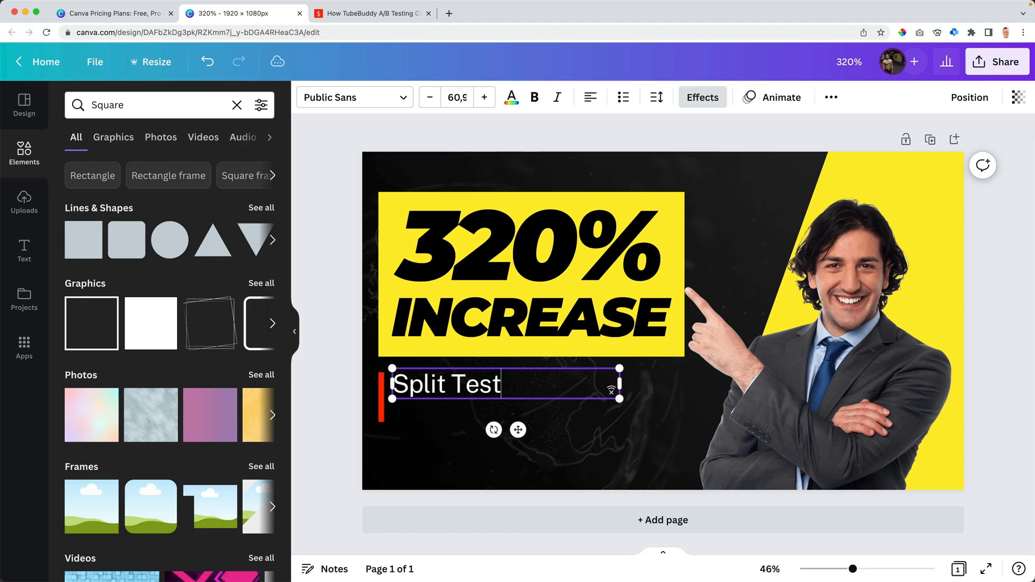
Step: Finish the subtitle 'Split Test Your Youtube Thumbnails', enlarge it, and stretch the red bar to its height
{"action": "type", "text": "Your Youtube Thumbna"}
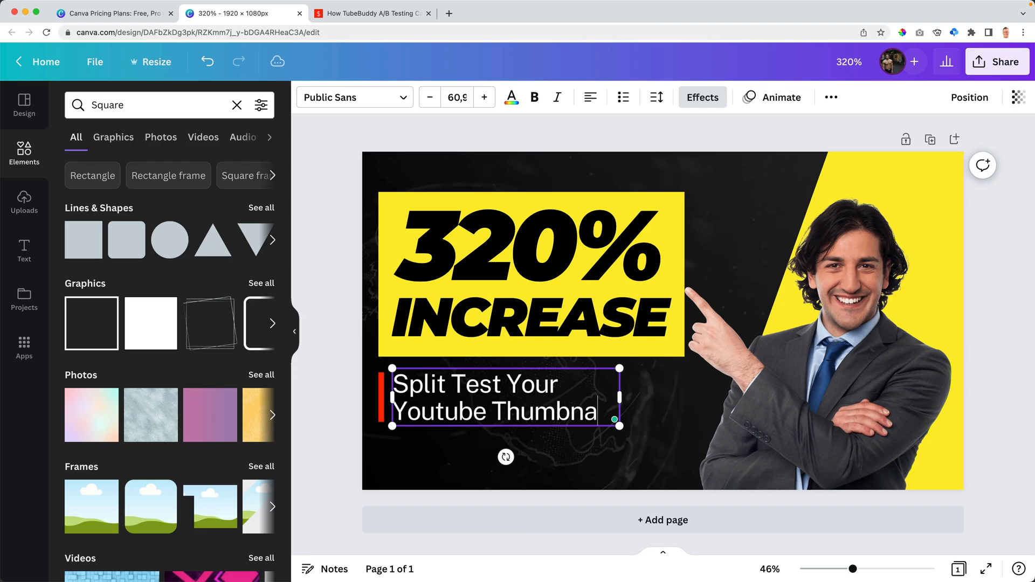
{"action": "left_click", "coordinate": [484, 97]}
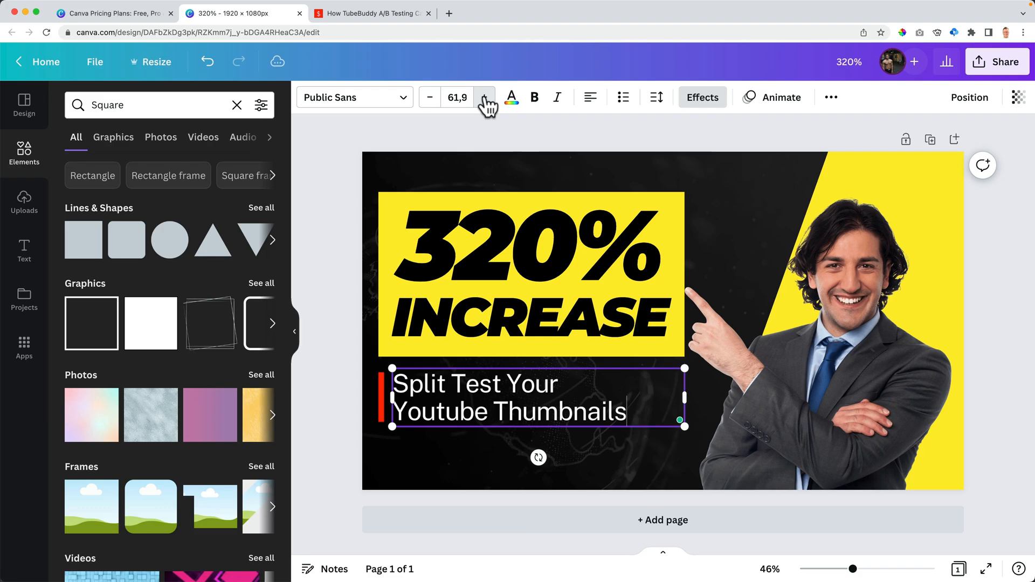
{"action": "left_click", "coordinate": [485, 97]}
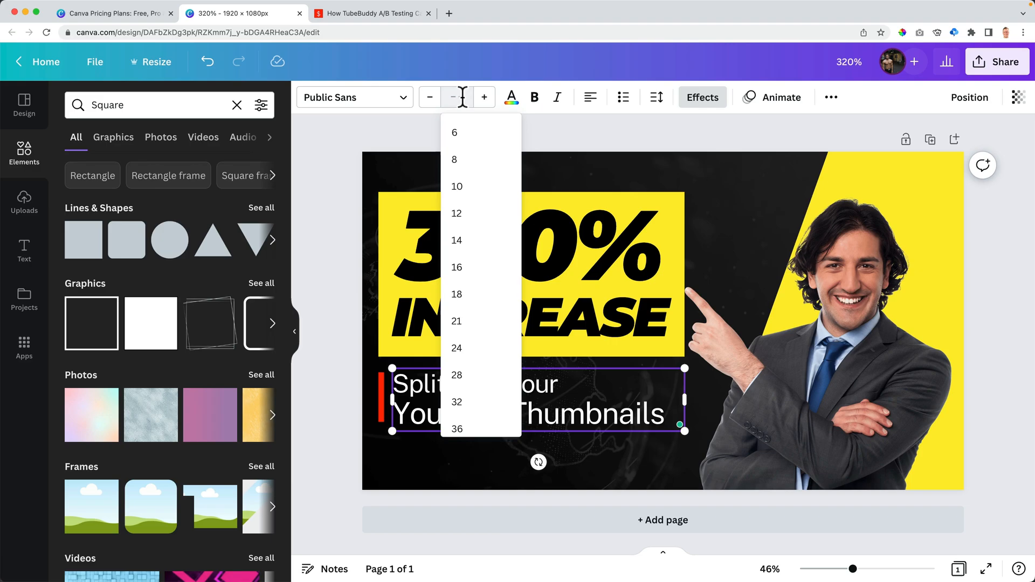
{"action": "left_click", "coordinate": [484, 97]}
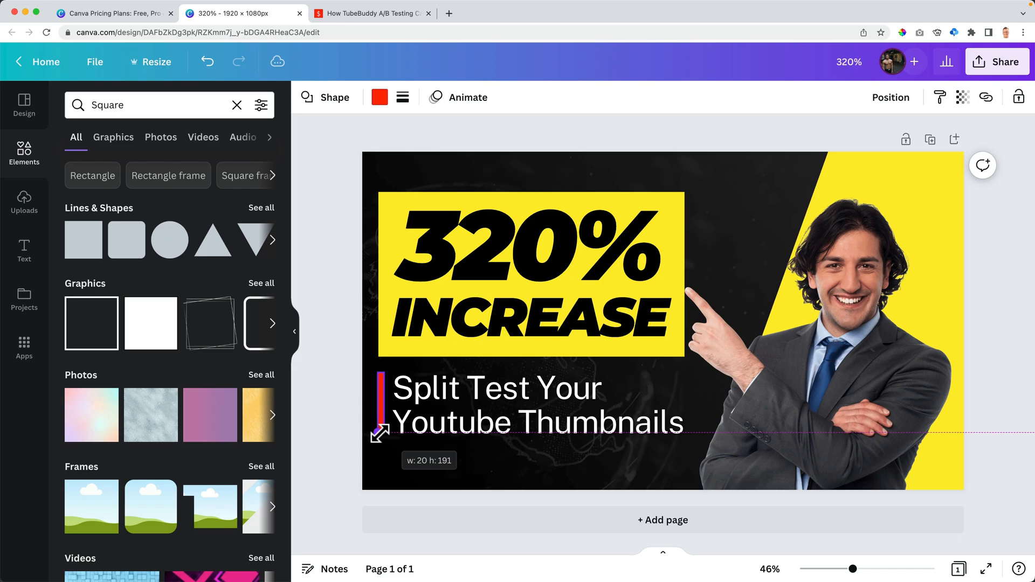
{"action": "left_click", "coordinate": [495, 395]}
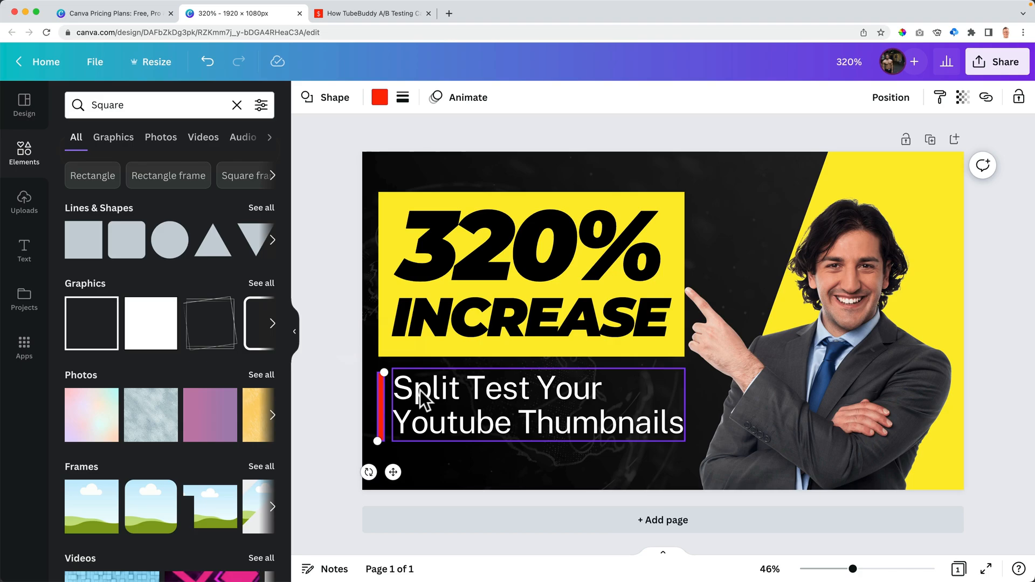
{"action": "left_click", "coordinate": [535, 404]}
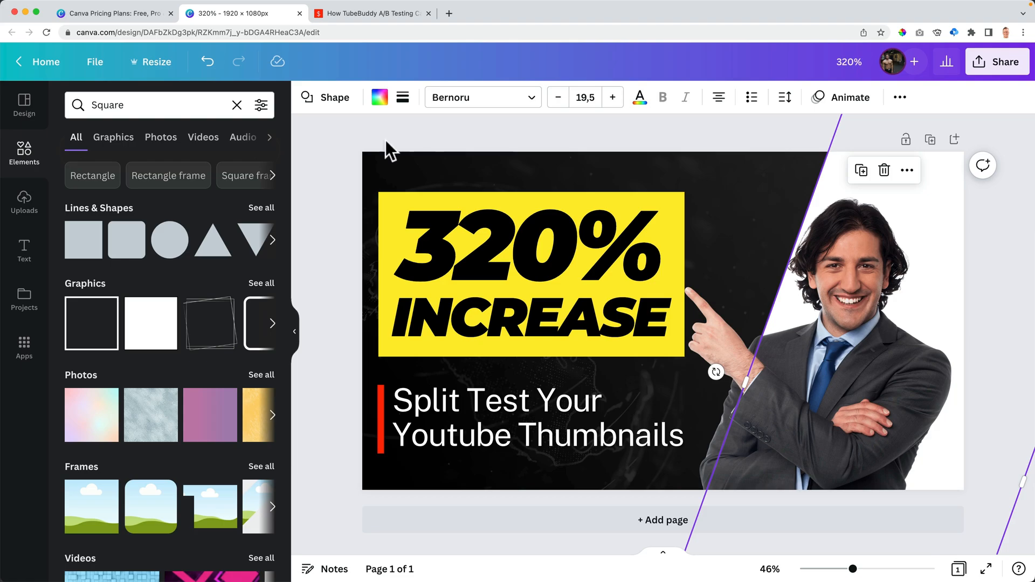
Step: Swap the stock businessman for the creator's uploaded photo and bring up Share > Download
{"action": "left_click", "coordinate": [95, 61]}
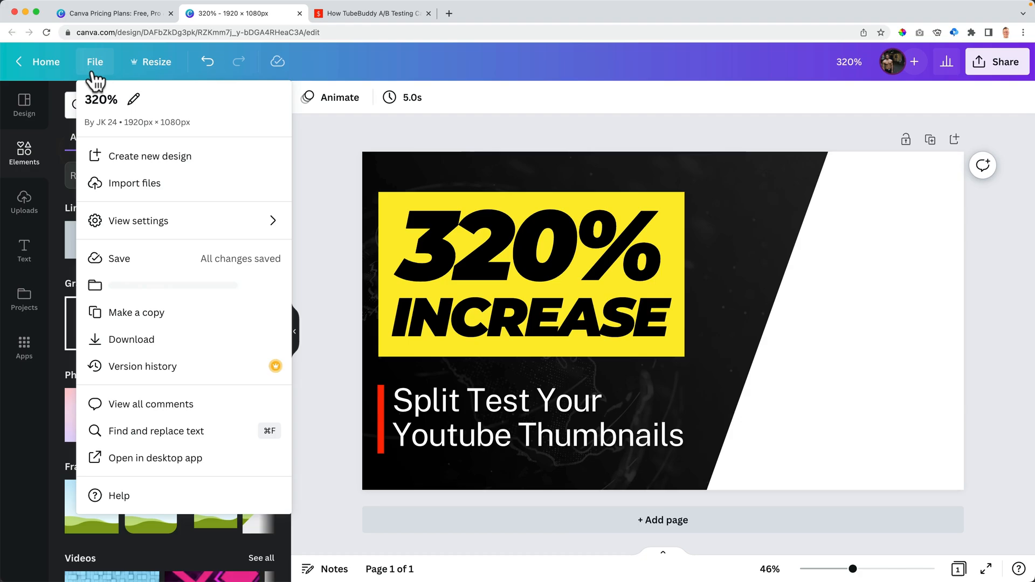
{"action": "left_click", "coordinate": [134, 184]}
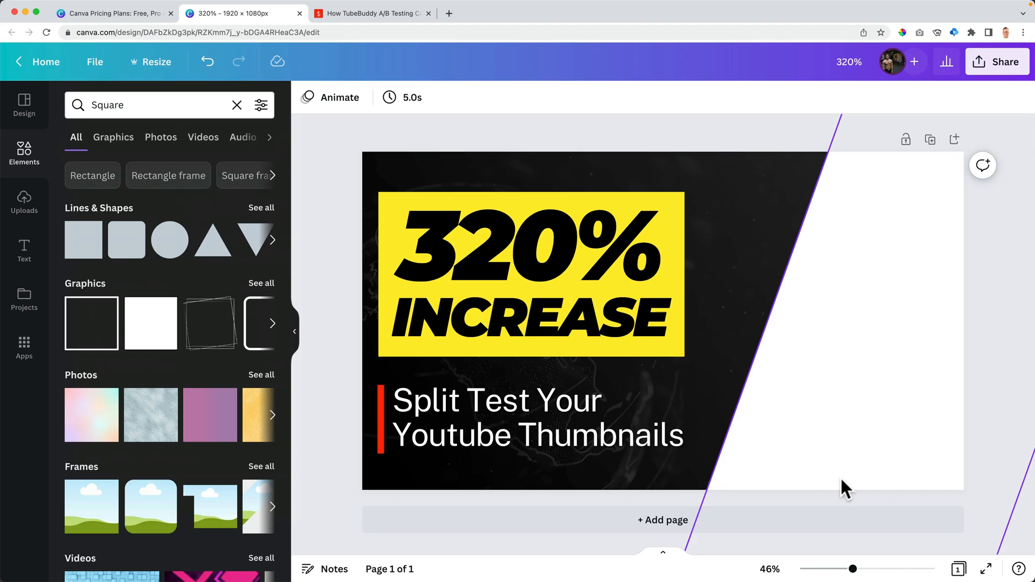
{"action": "left_click", "coordinate": [24, 201]}
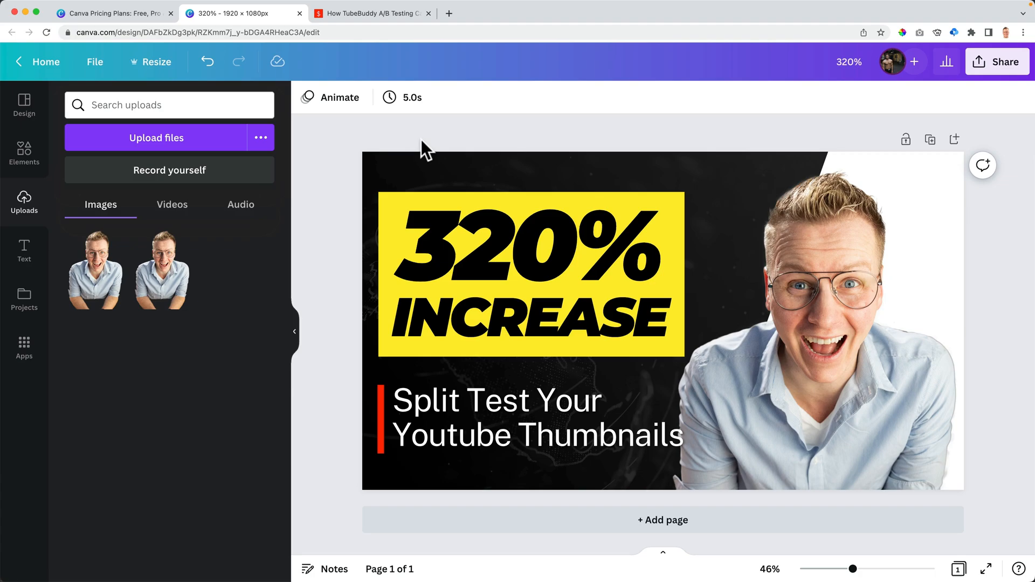
{"action": "left_click", "coordinate": [537, 416]}
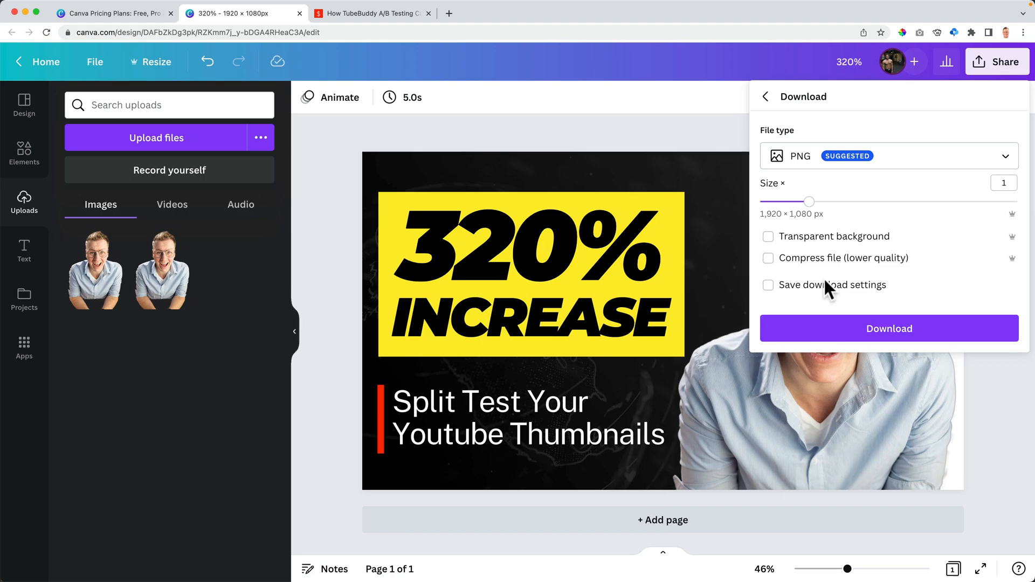
Step: Download the thumbnail as a 1920 × 1080 JPG at quality 80
{"action": "left_click", "coordinate": [887, 155]}
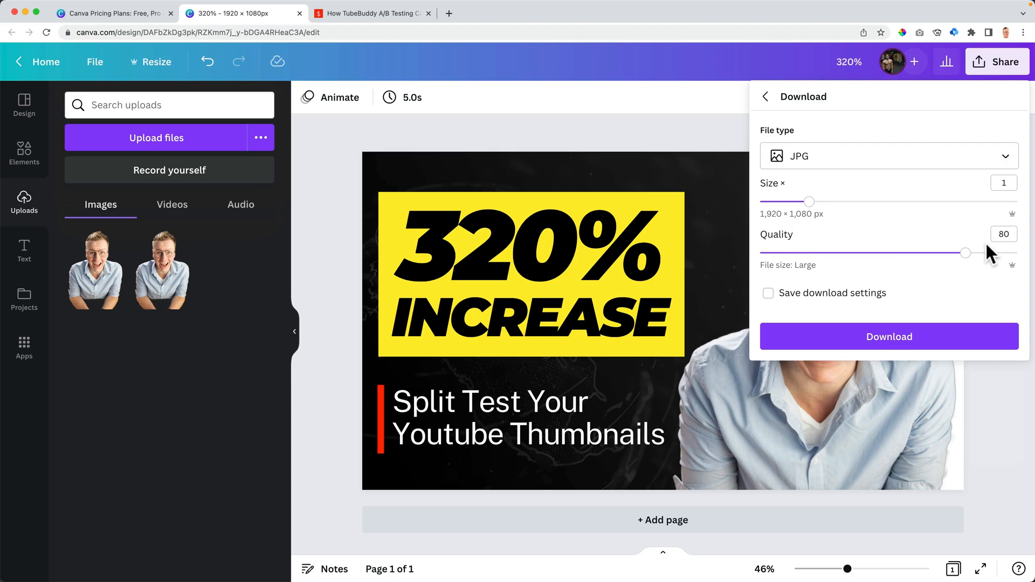
{"action": "left_click", "coordinate": [888, 336]}
{"action": "type", "text": "A/B Testing On TubeBuddy "}
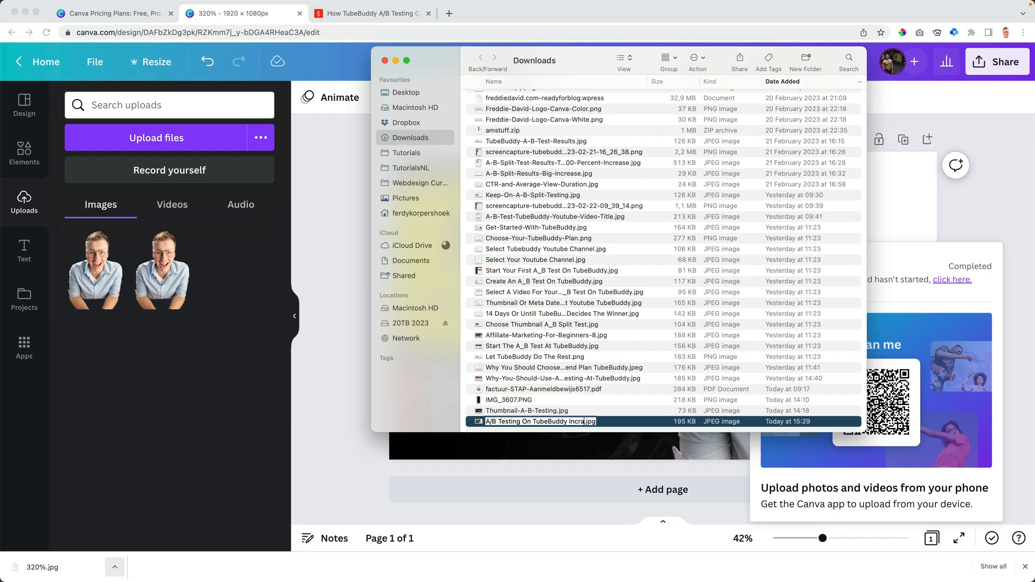
Step: Rename the downloaded JPG to 'A/B Testing On TubeBuddy Increase CTR' in Finder
{"action": "type", "text": "Increase CTR"}
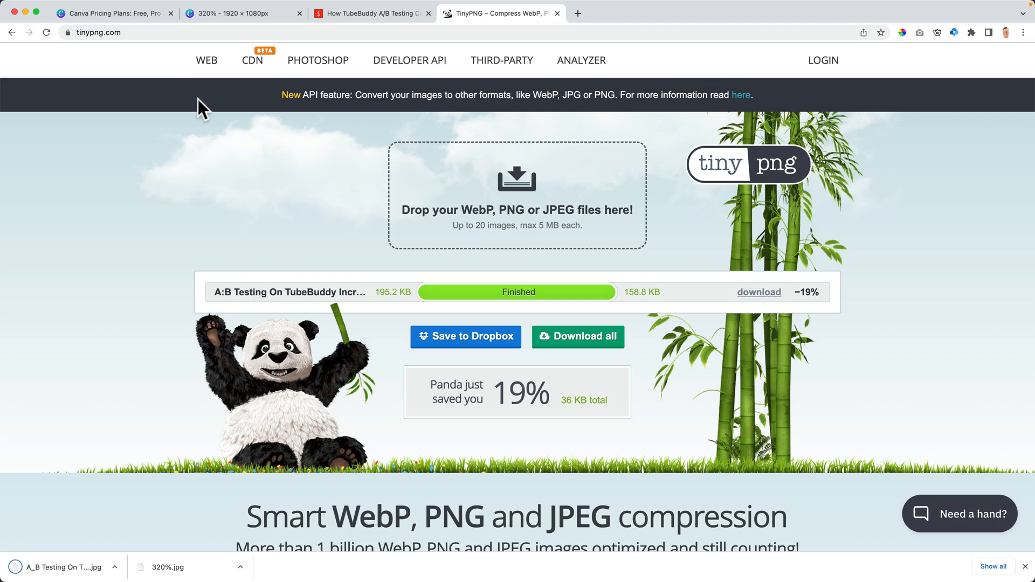
Step: Download the compressed thumbnail, 19% smaller at 158.8 KB, from TinyPNG
{"action": "left_click", "coordinate": [370, 13]}
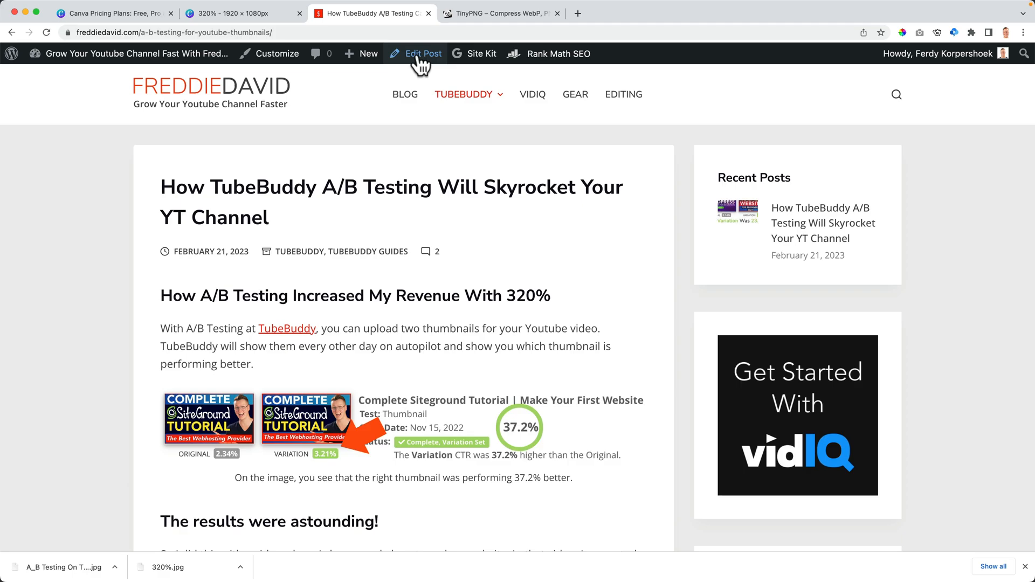
Step: Edit the TubeBuddy A/B testing post and set the uploaded JPG as its featured image
{"action": "left_click", "coordinate": [422, 54]}
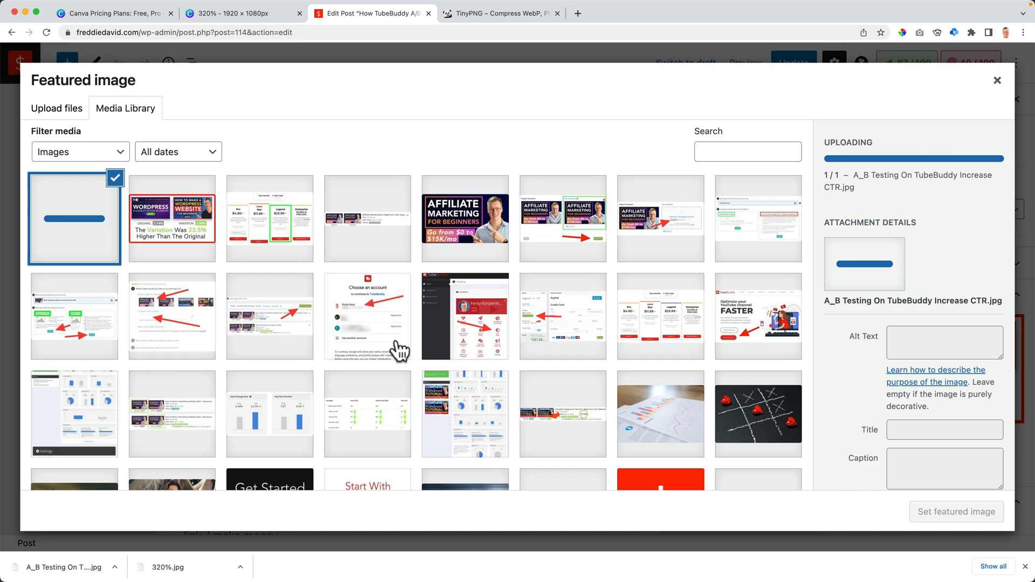
{"action": "left_click", "coordinate": [956, 511]}
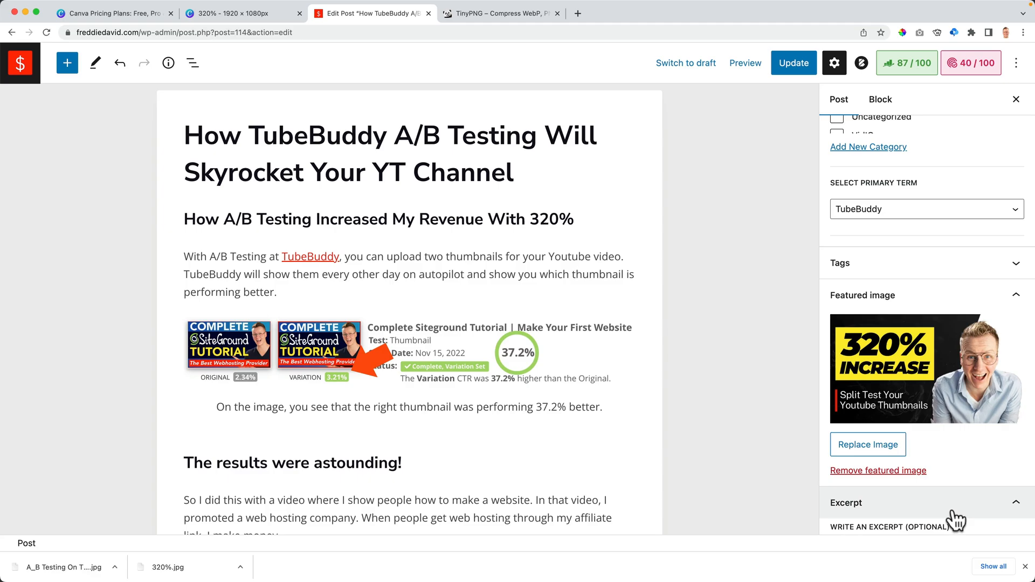
Step: Update the post and check the blog listing shows the 320% INCREASE thumbnail
{"action": "left_click", "coordinate": [793, 63]}
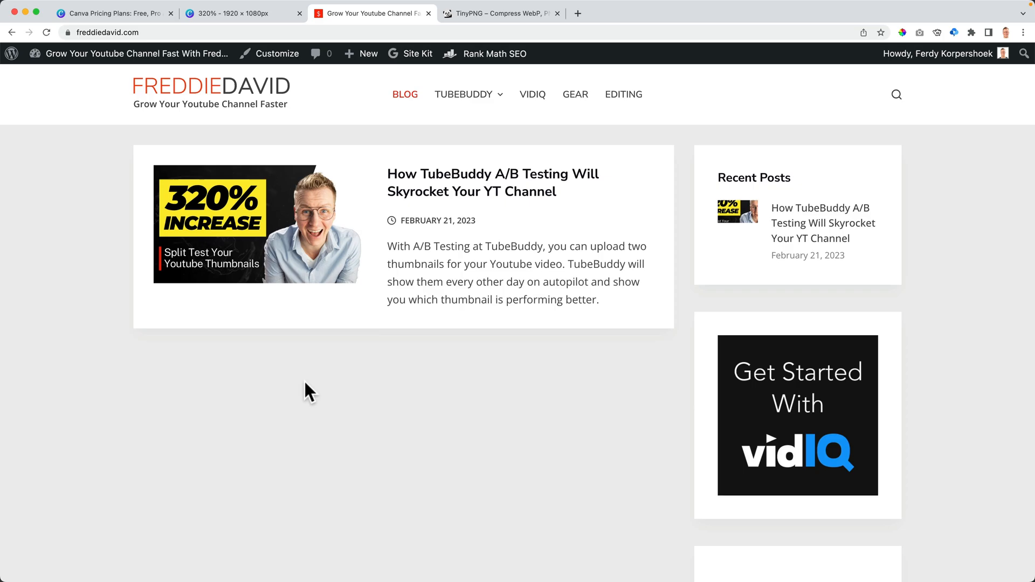
{"action": "mouse_move", "coordinate": [451, 275]}
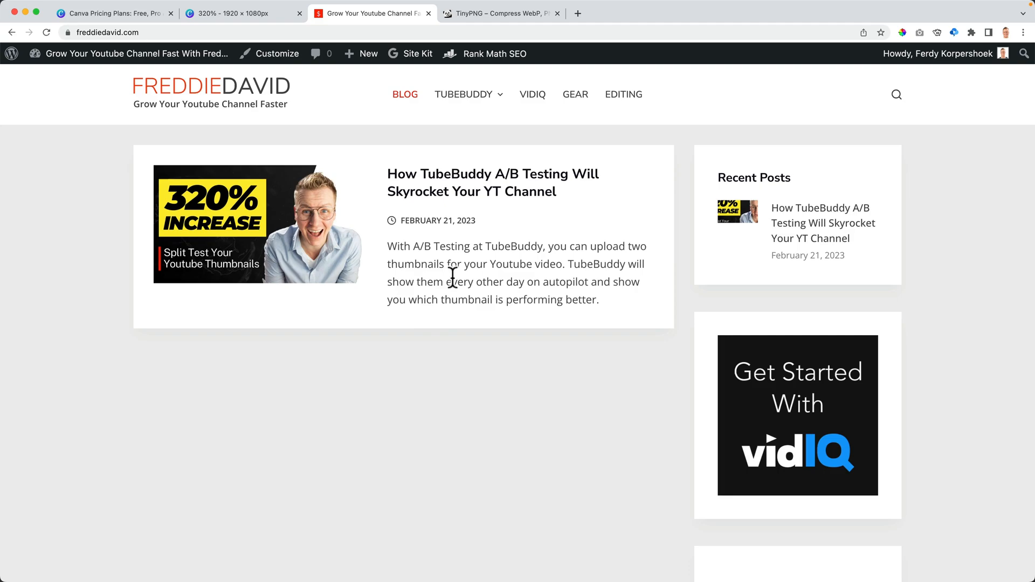
{"action": "left_click", "coordinate": [500, 13]}
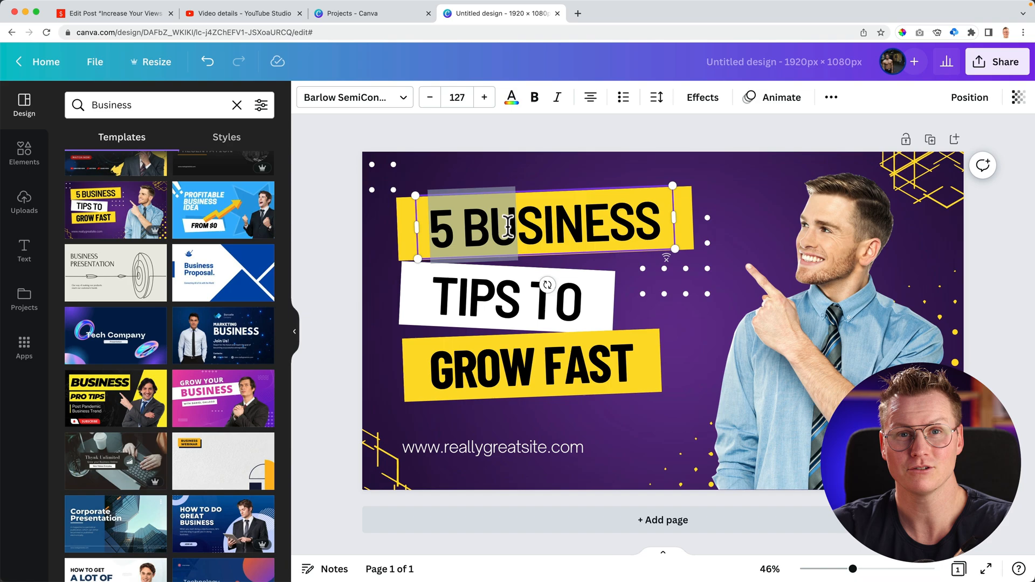